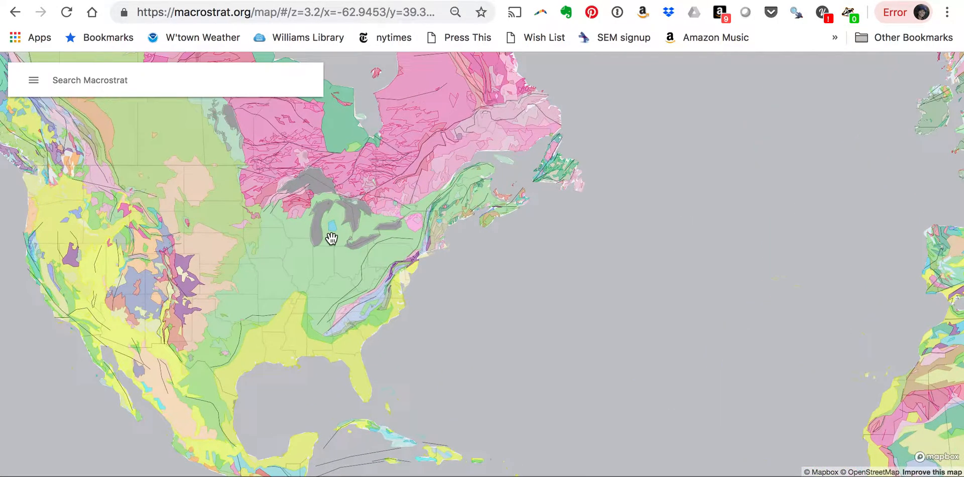
Step: Zoom the geologic map in from North America to the continental United States
scroll("up", 3)
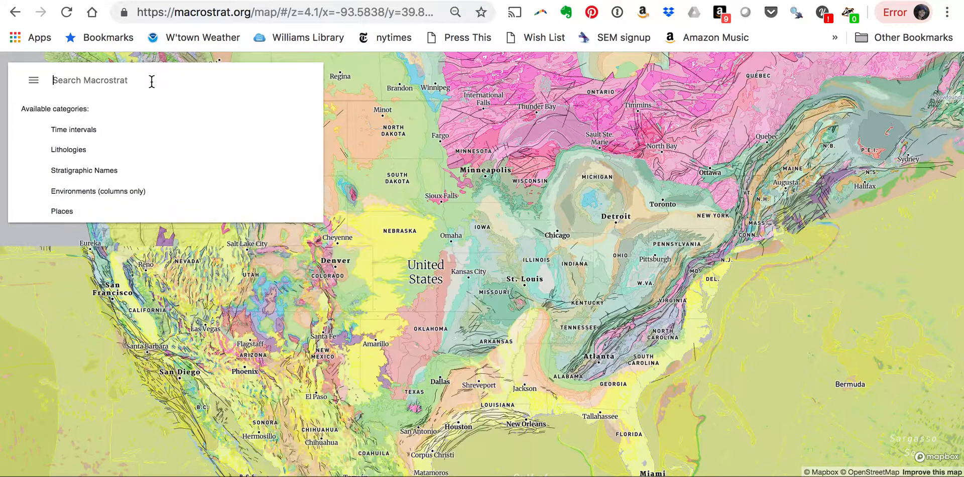
type("Devon")
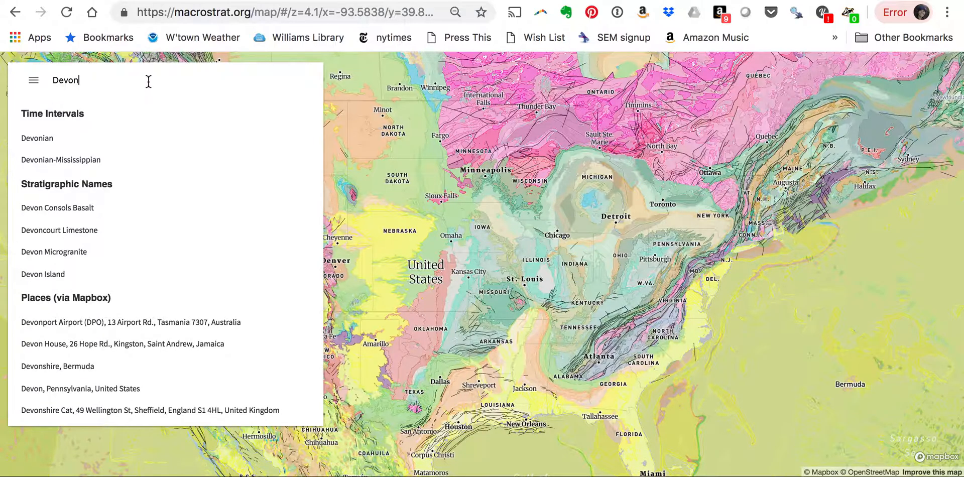
left_click(37, 138)
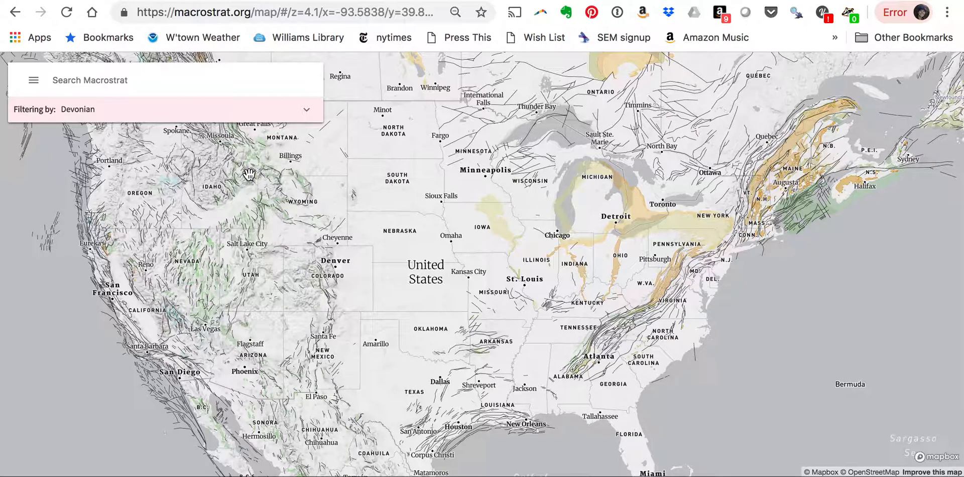
mouse_move(122, 113)
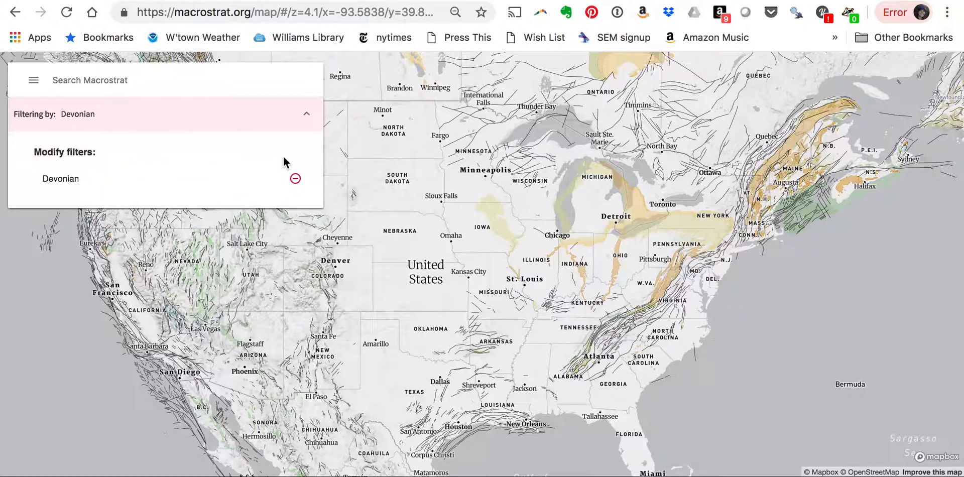
left_click(294, 179)
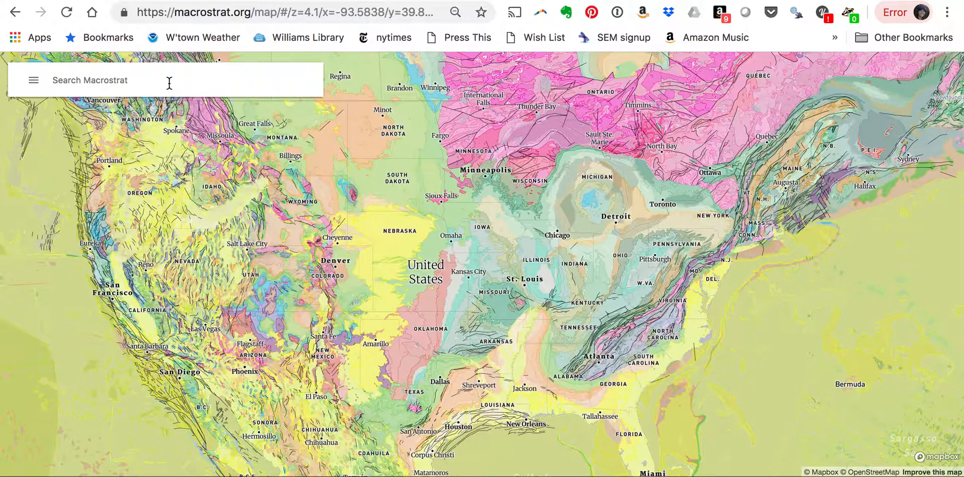
left_click(122, 81)
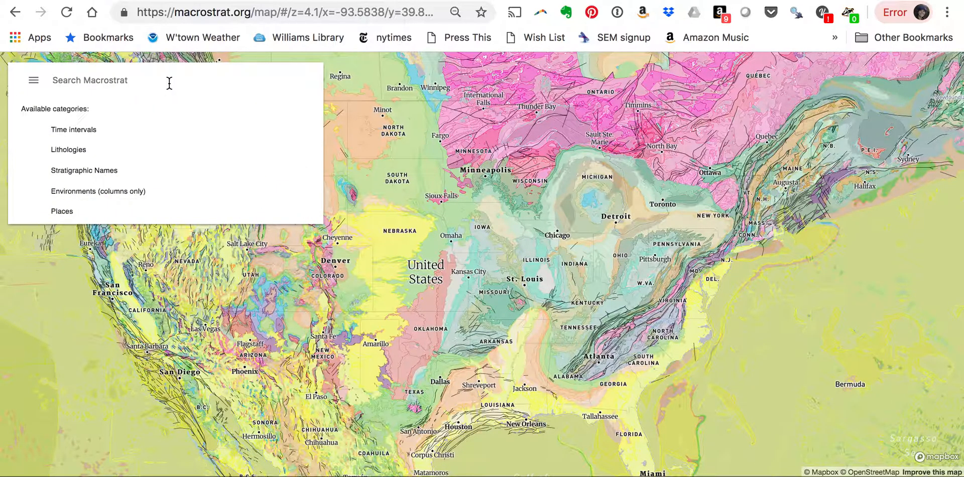
type("c")
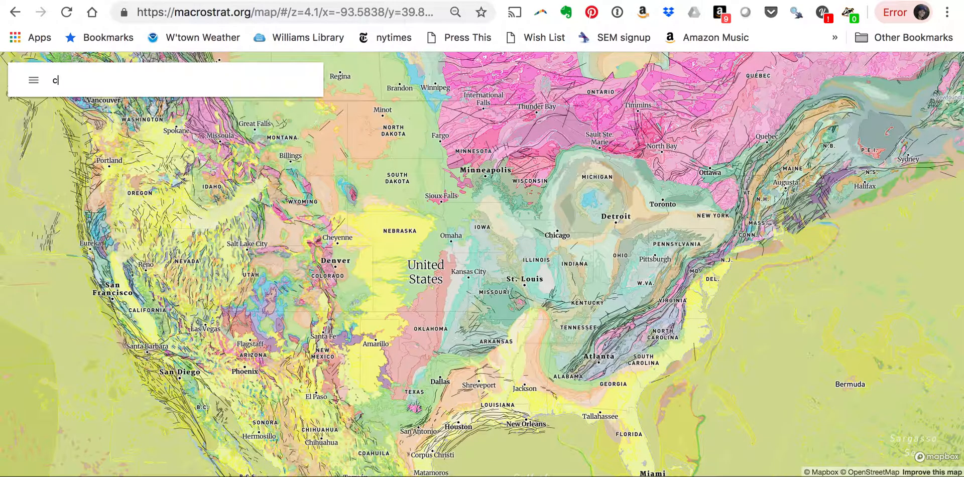
type("arbonate")
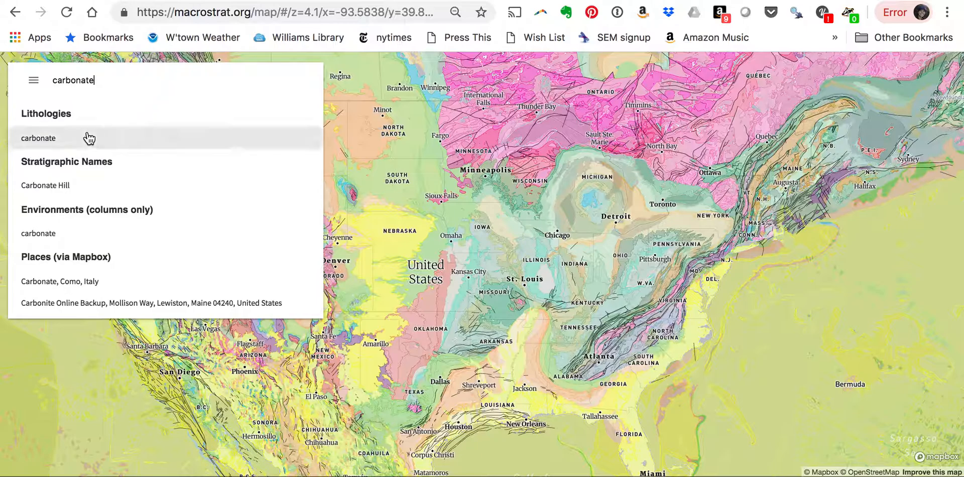
left_click(38, 137)
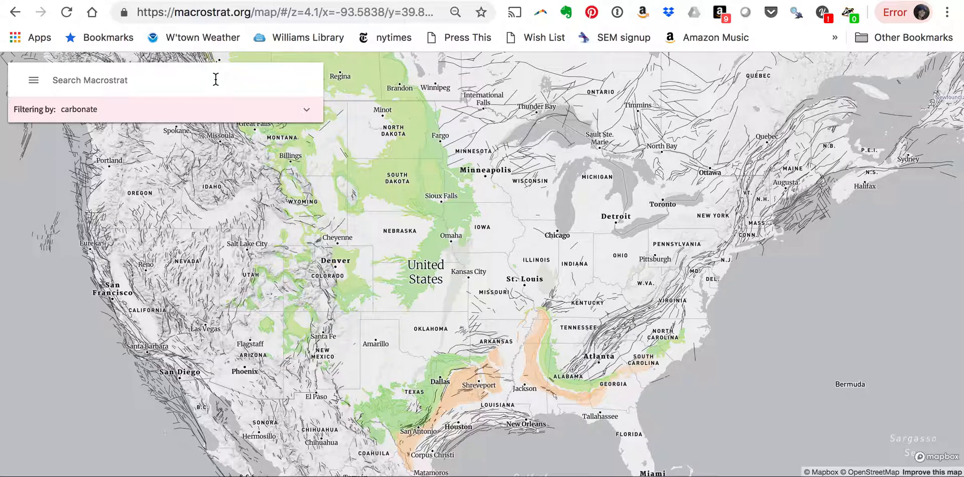
type("me")
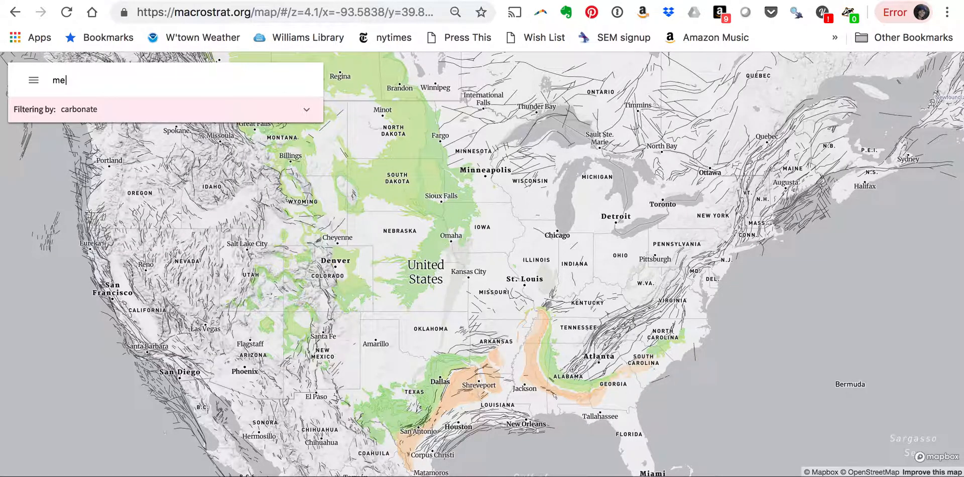
type("so")
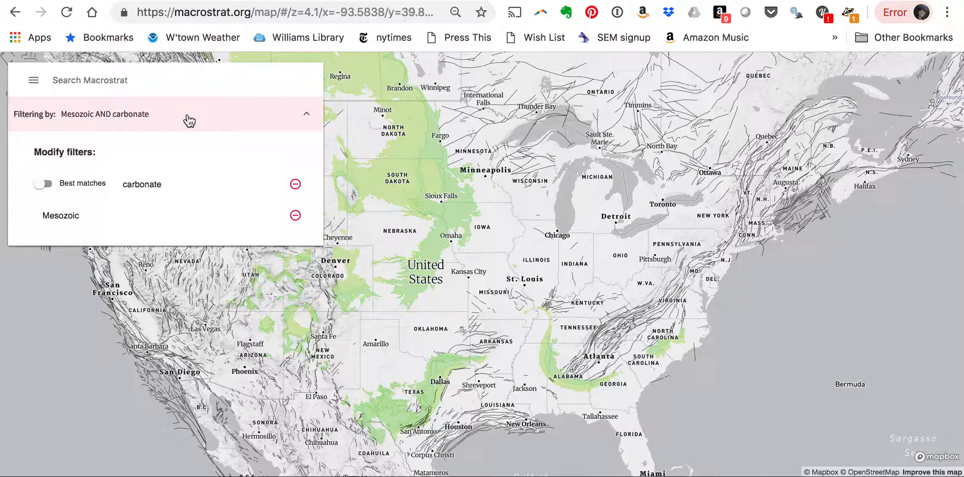
left_click(295, 184)
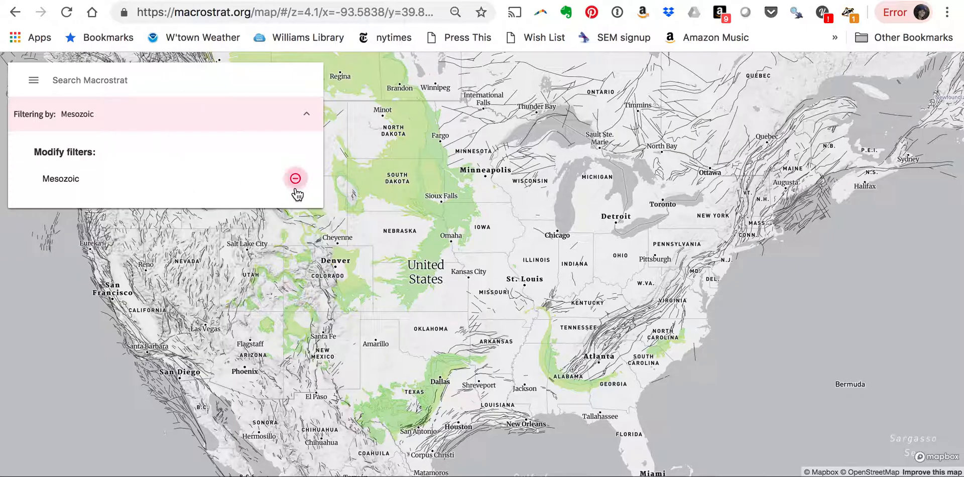
left_click(295, 179)
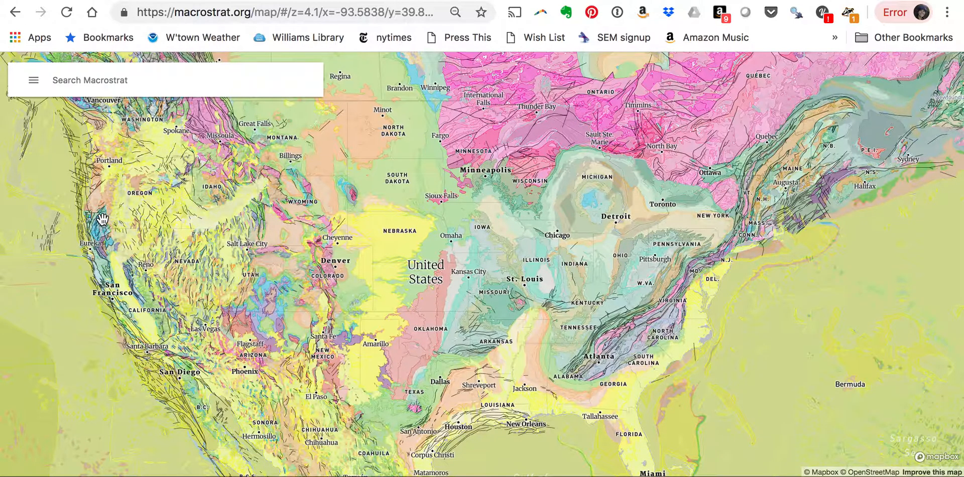
Step: Enable the Columns layer and hide Bedrock colours, leaving column outlines on a grey base
left_click(33, 79)
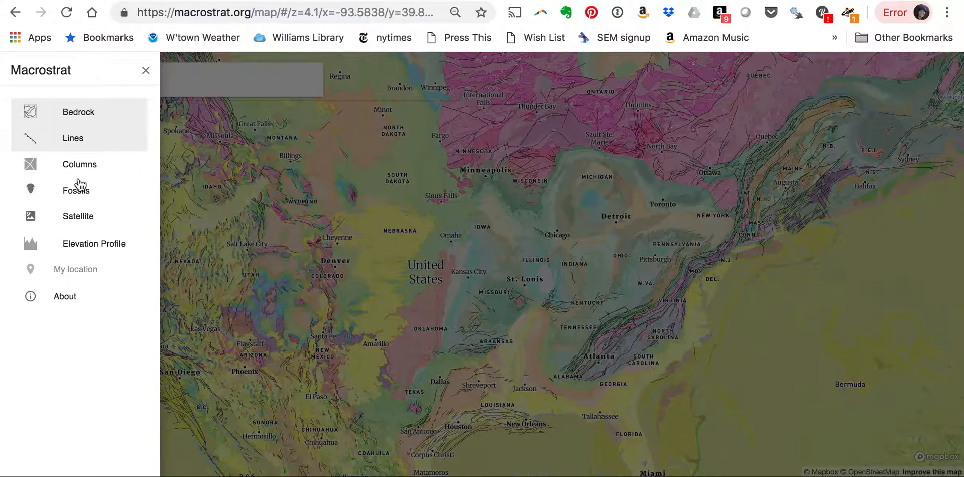
left_click(78, 164)
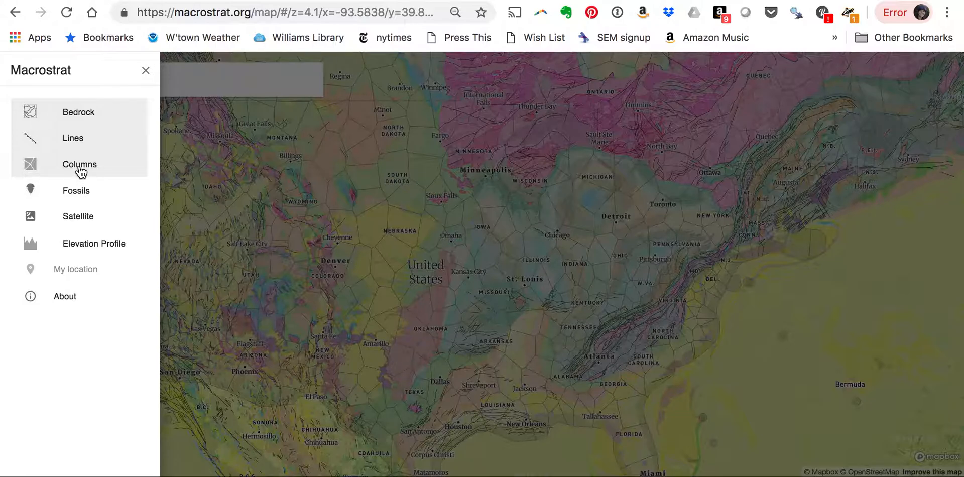
mouse_move(78, 112)
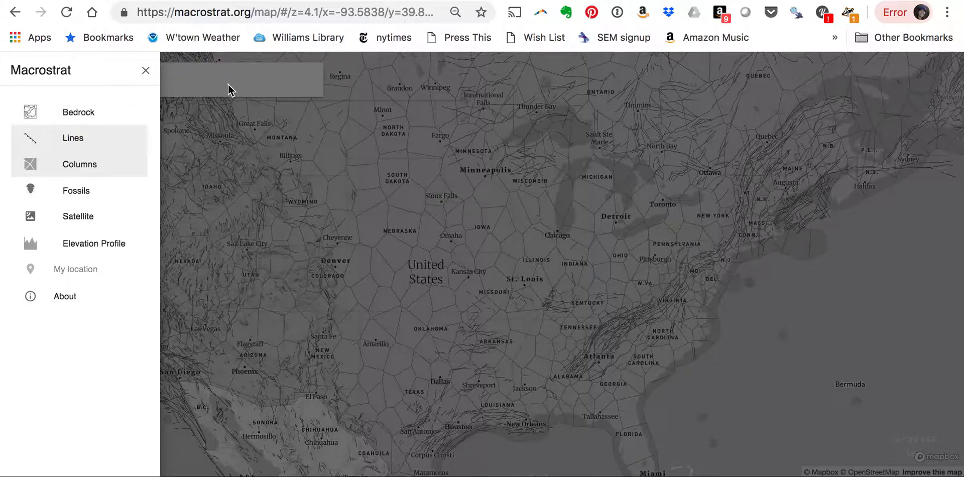
left_click(241, 80)
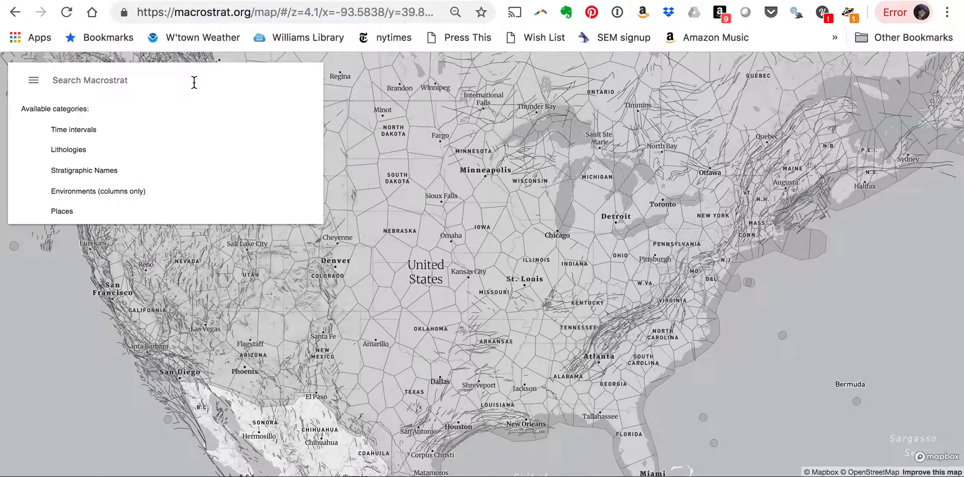
Step: Search and add Devonian, carbonate and marine (Environments) as column filters
type("devo")
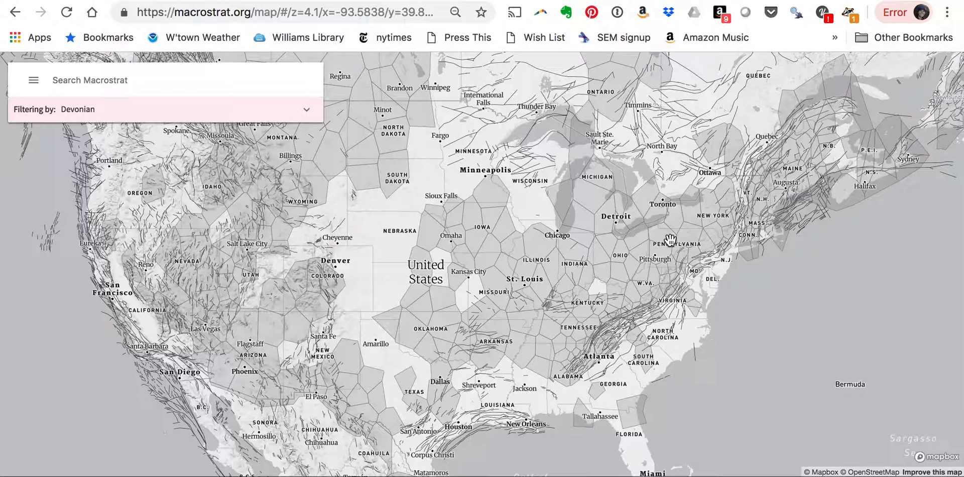
mouse_move(601, 255)
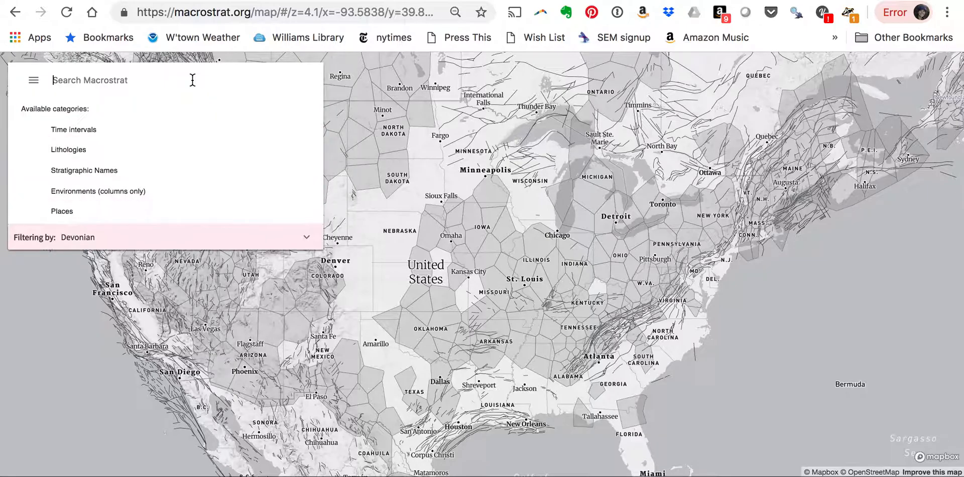
type("carbon")
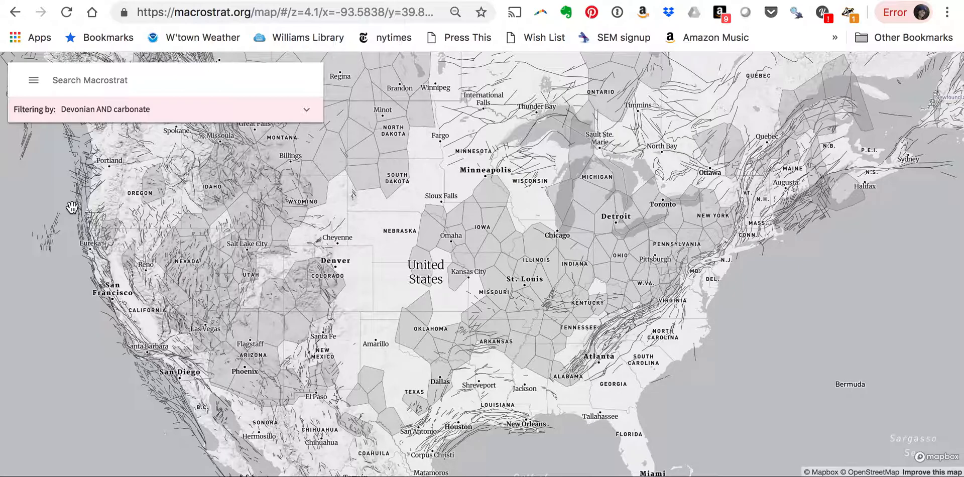
type("ma")
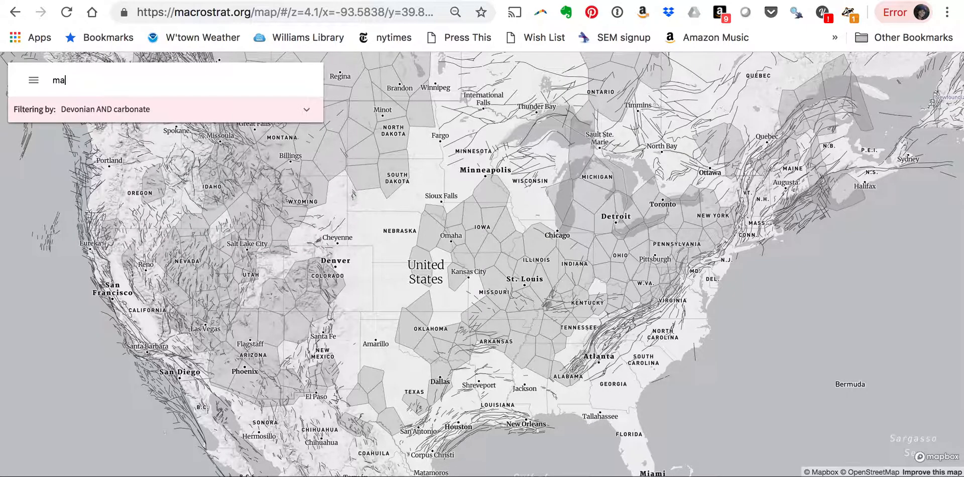
type("rine")
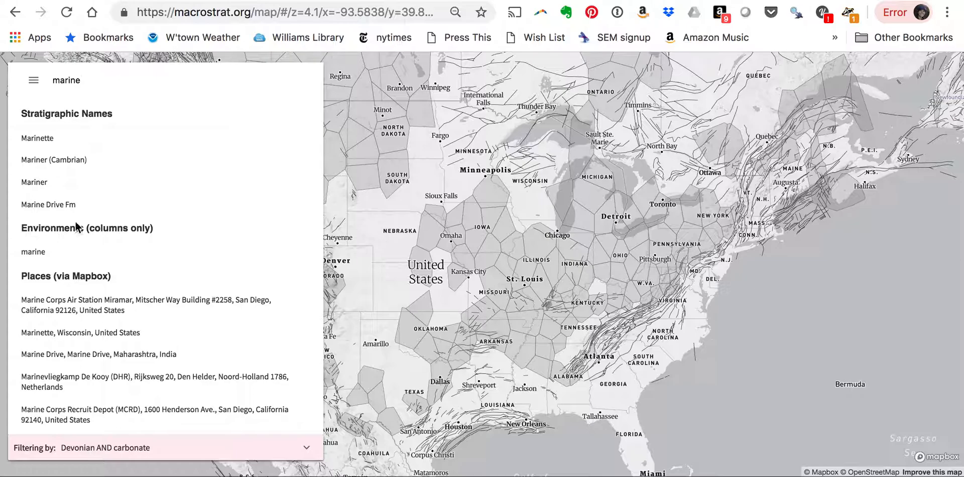
mouse_move(33, 252)
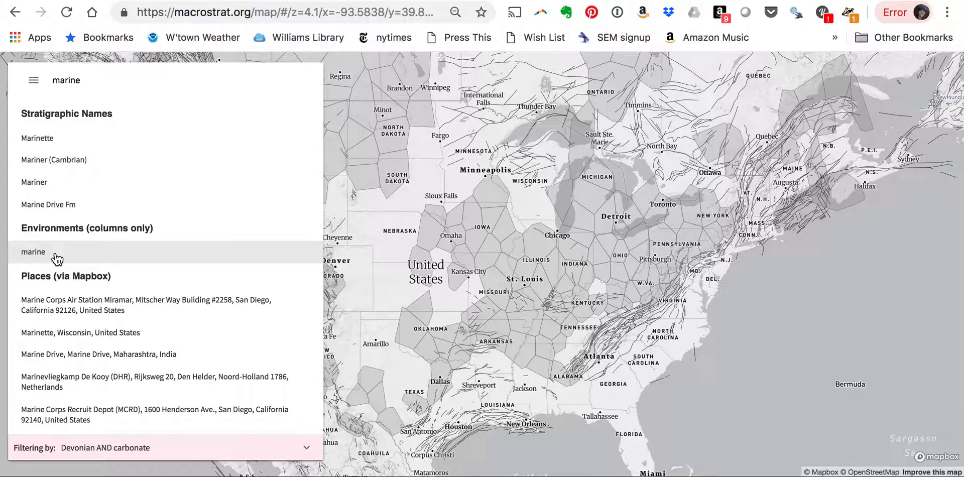
left_click(33, 252)
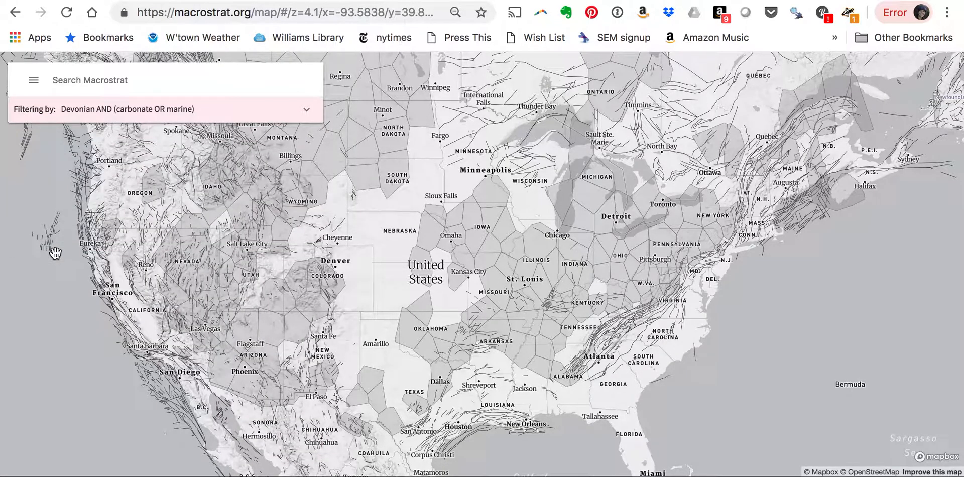
mouse_move(202, 129)
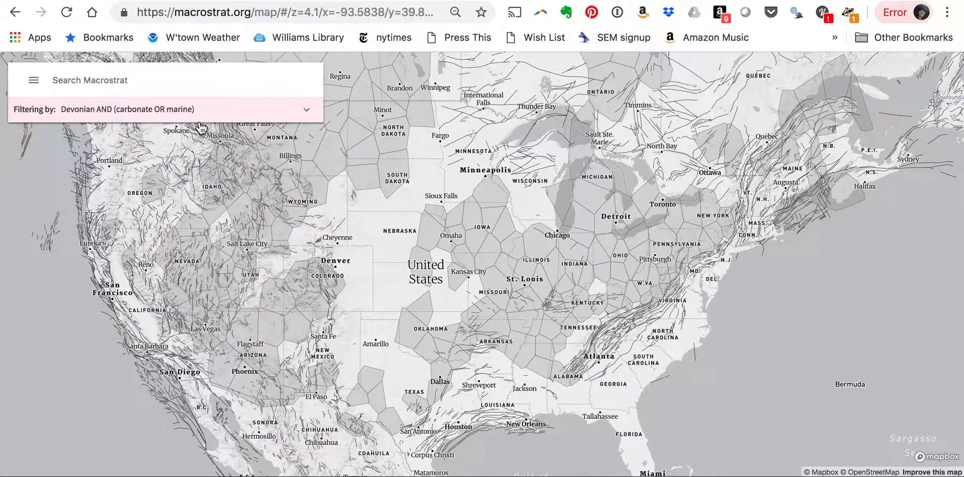
mouse_move(208, 116)
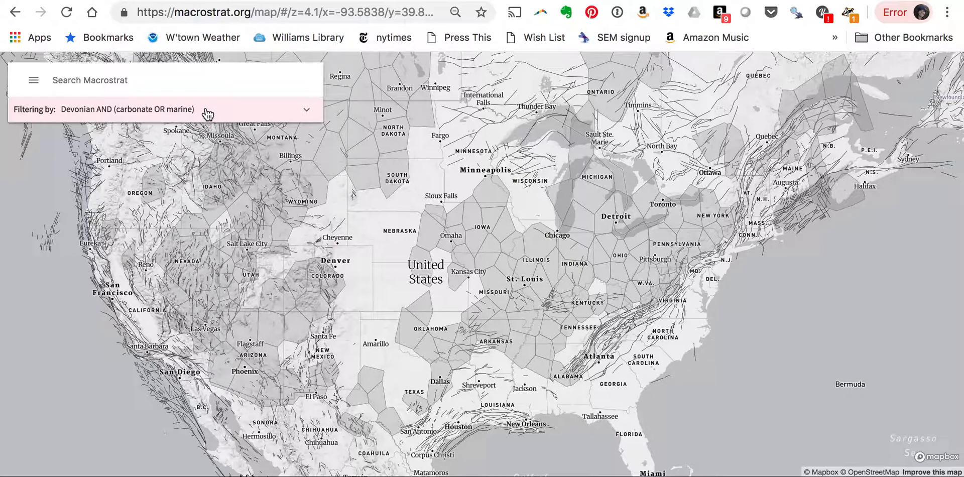
Step: Remove the carbonate filter, leaving Devonian AND marine active
left_click(305, 114)
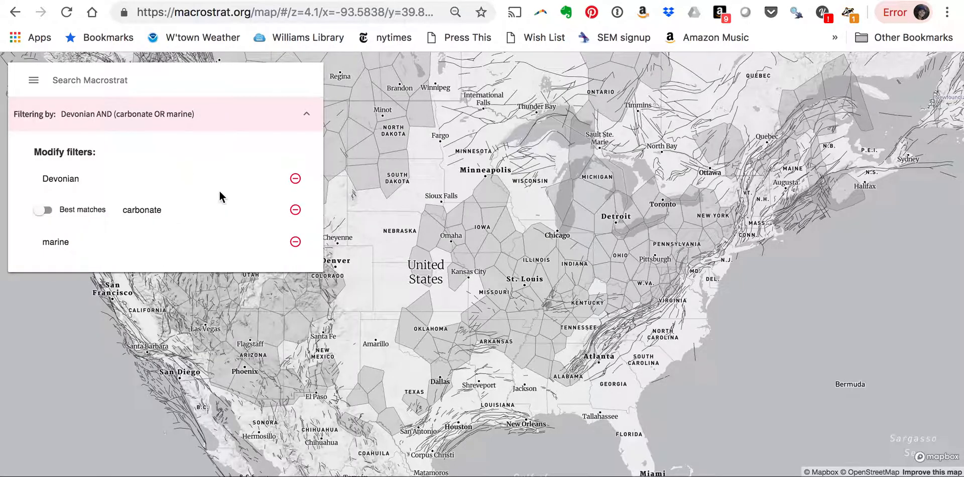
left_click(294, 210)
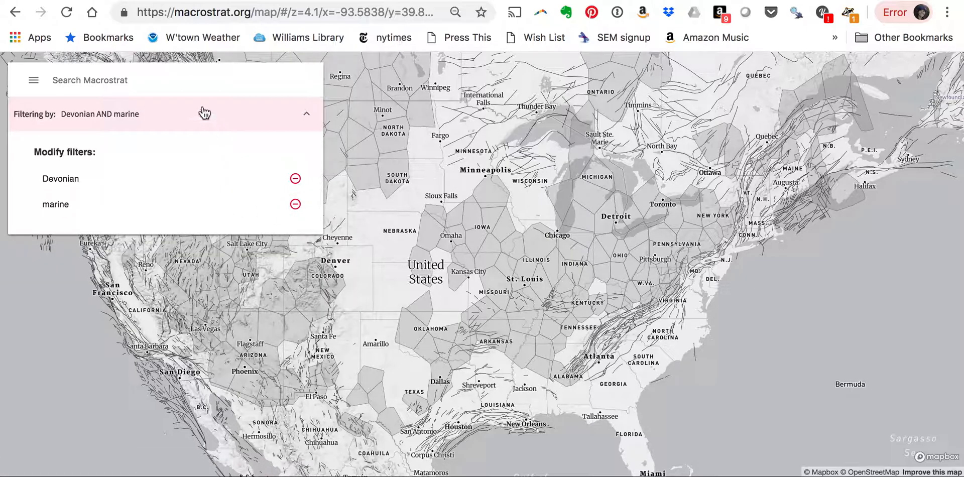
left_click(305, 114)
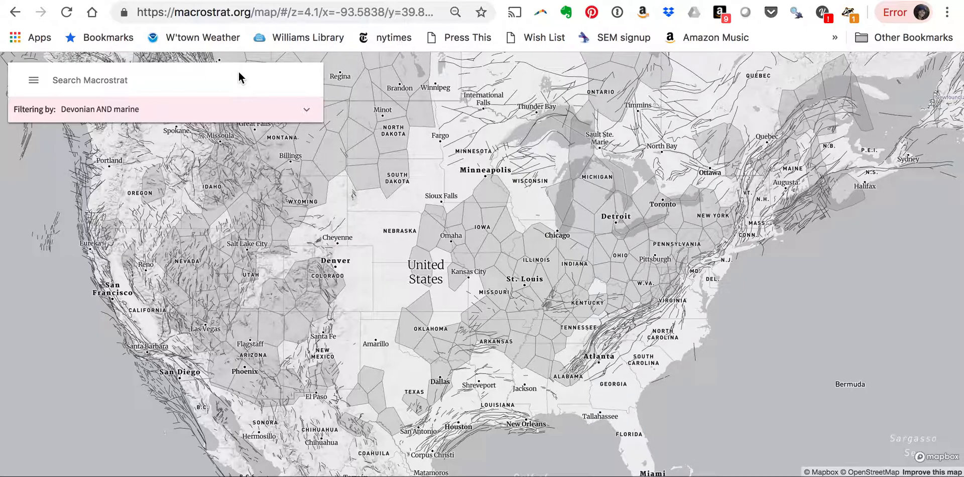
Step: Turn the Bedrock layer back on and remove the marine filter, leaving only Devonian
left_click(32, 80)
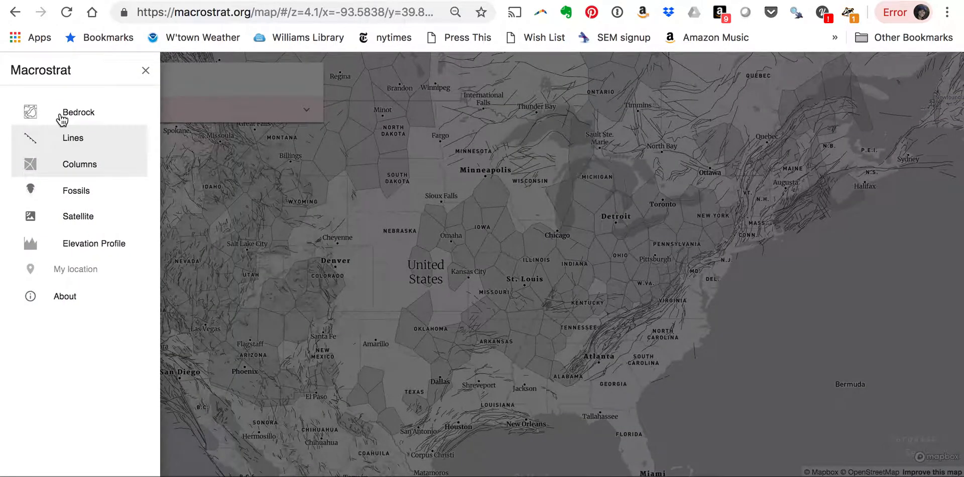
left_click(78, 111)
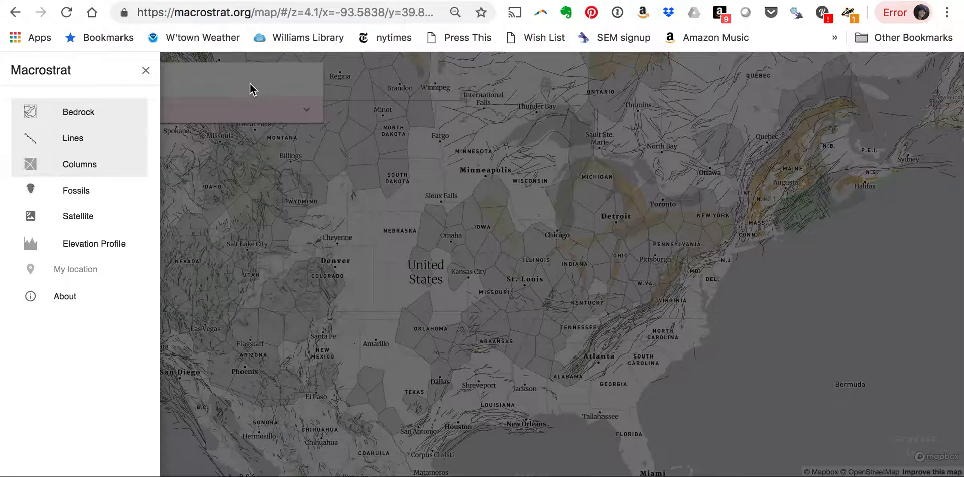
left_click(307, 114)
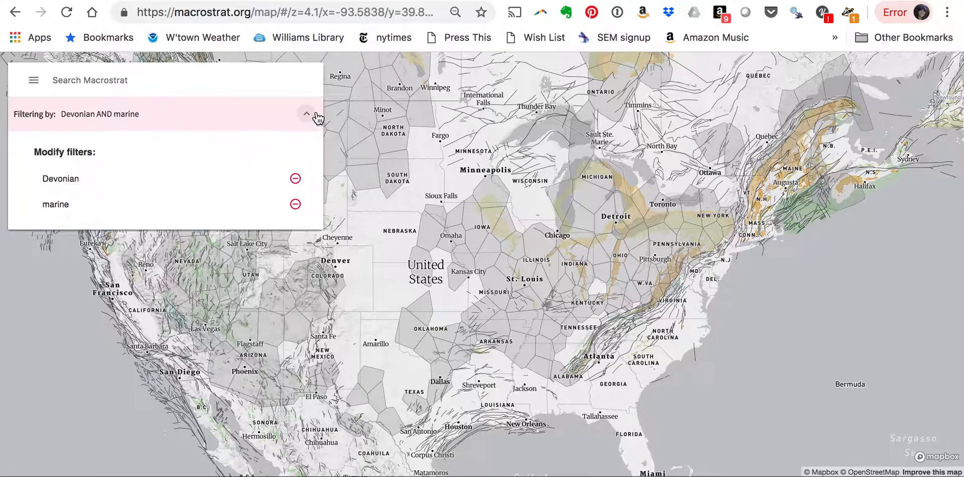
left_click(294, 204)
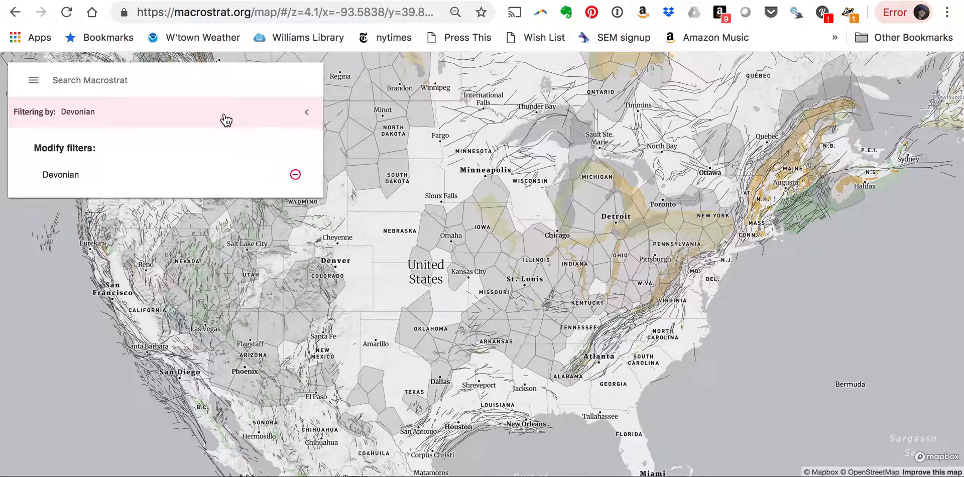
Step: Collapse the active-filter list and reopen the map layers sidebar
left_click(307, 111)
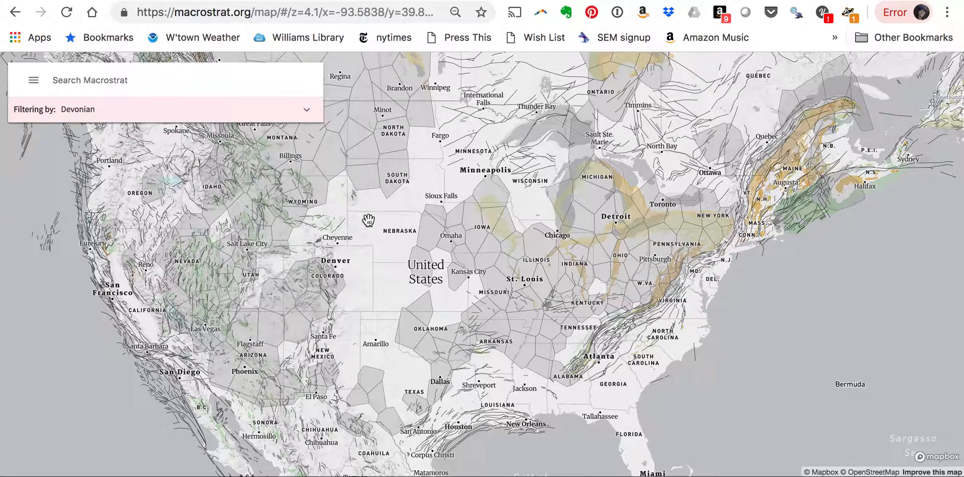
mouse_move(289, 183)
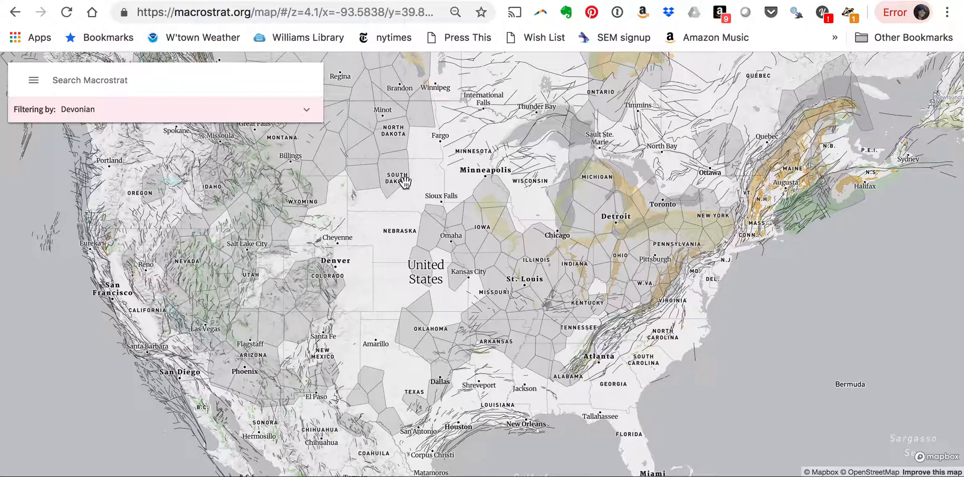
mouse_move(535, 267)
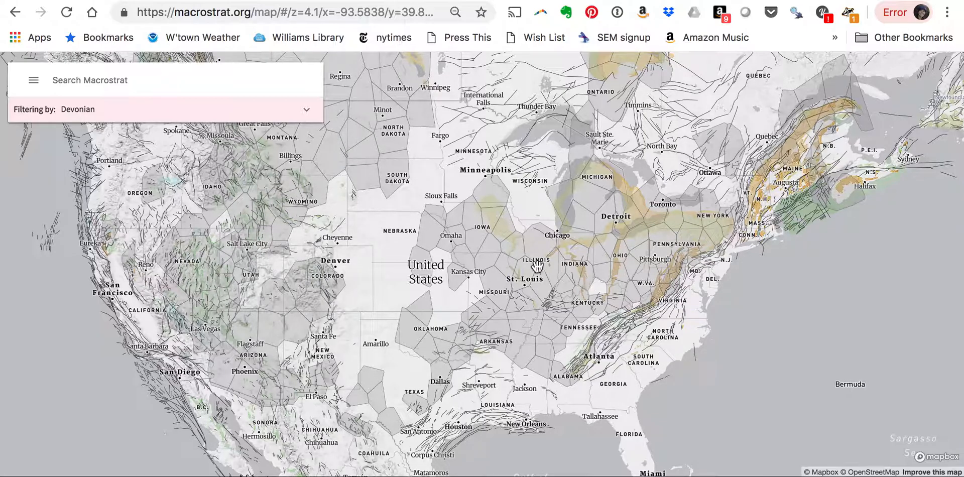
mouse_move(552, 323)
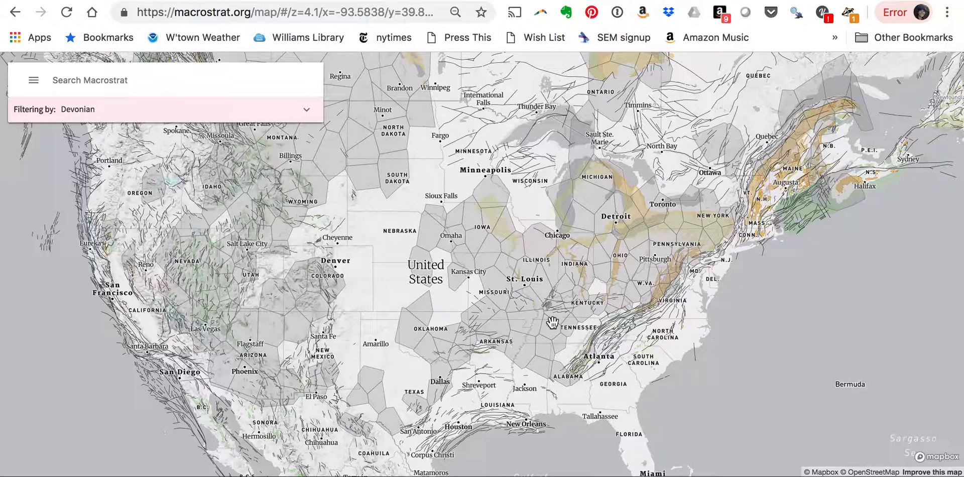
mouse_move(512, 339)
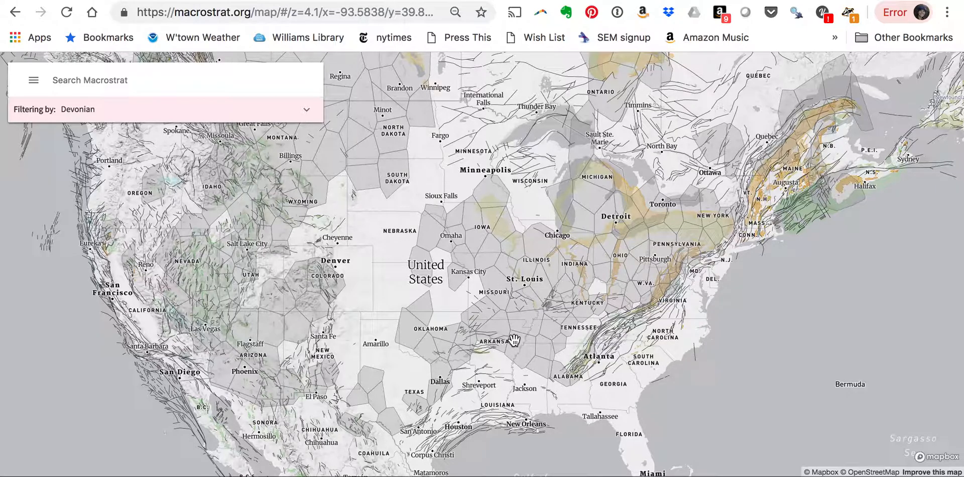
mouse_move(666, 211)
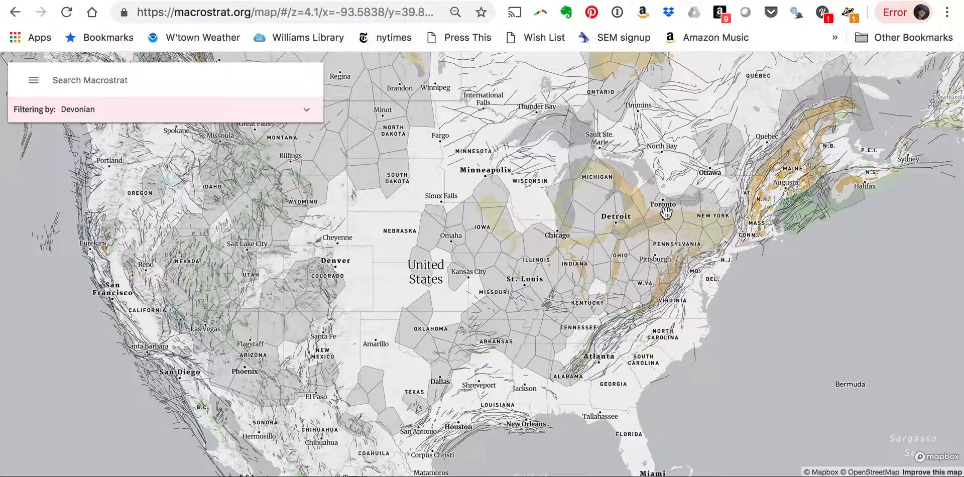
mouse_move(472, 264)
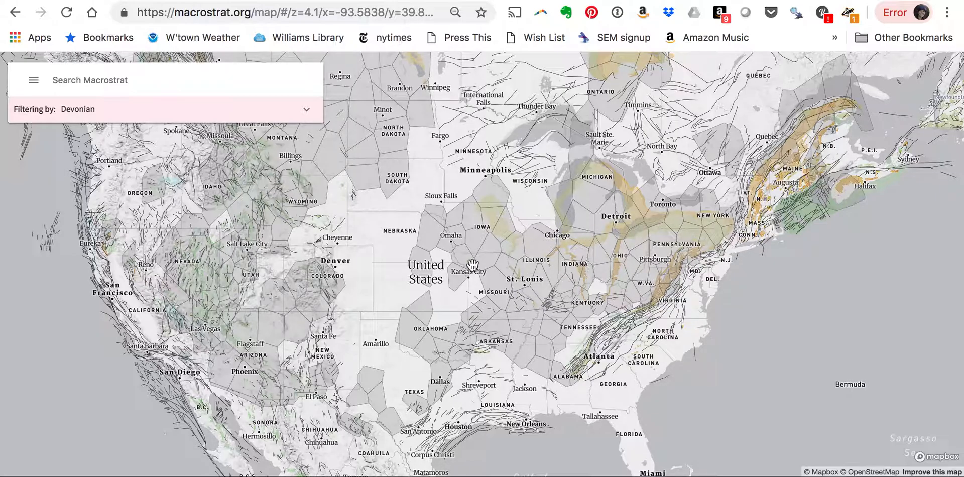
left_click(32, 81)
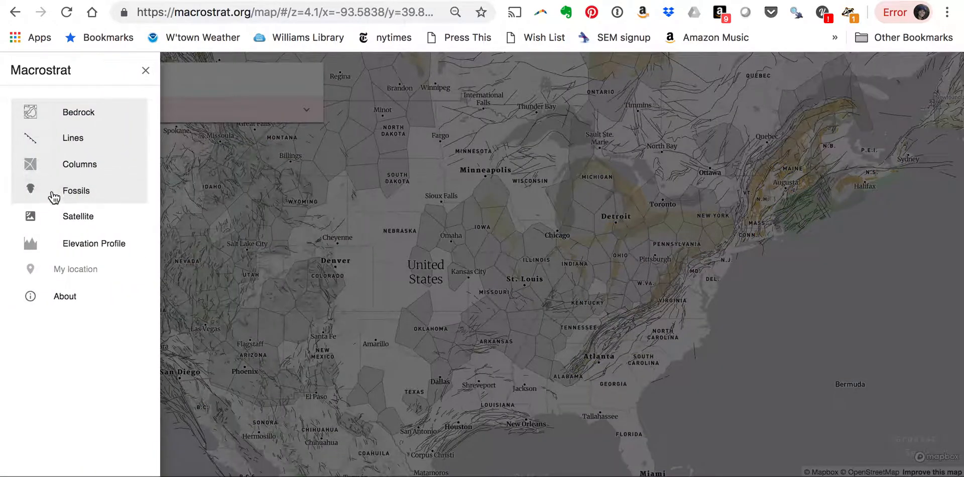
Step: Show the Fossils layer and hide the Lines layer on the Devonian bedrock map
left_click(75, 191)
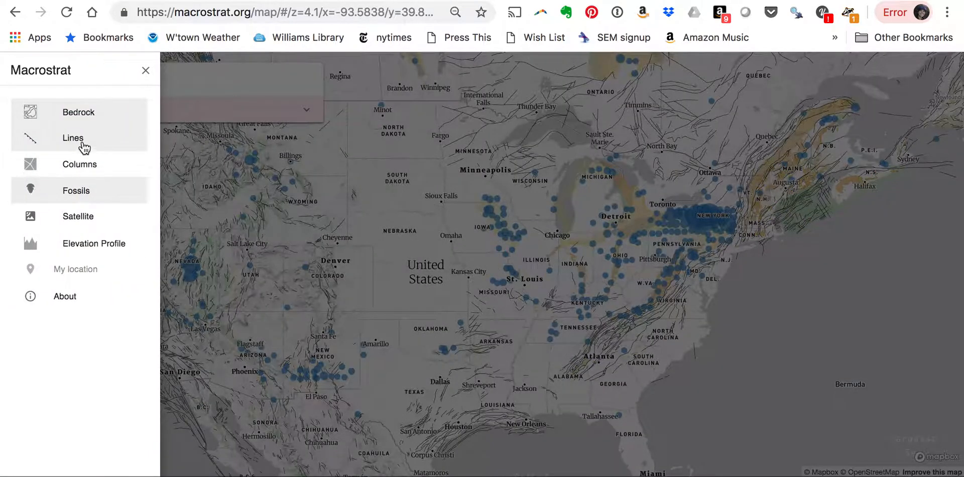
left_click(72, 138)
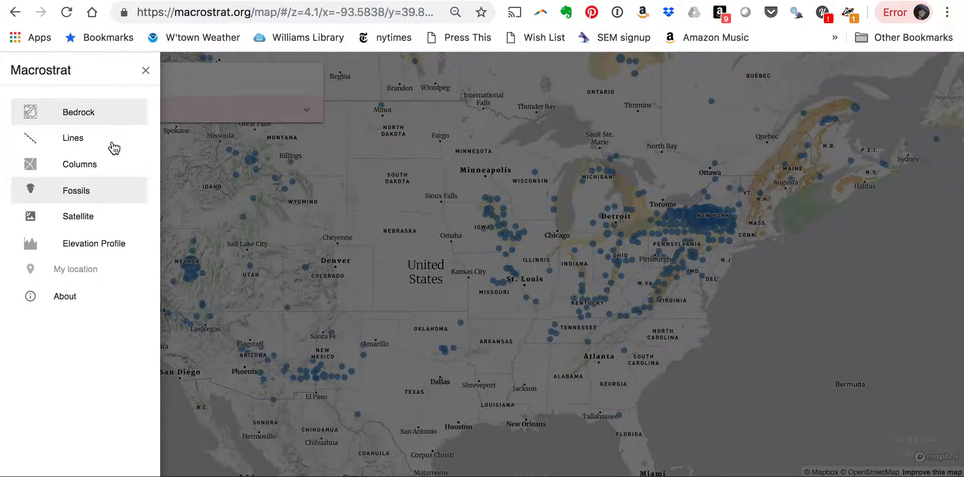
left_click(146, 70)
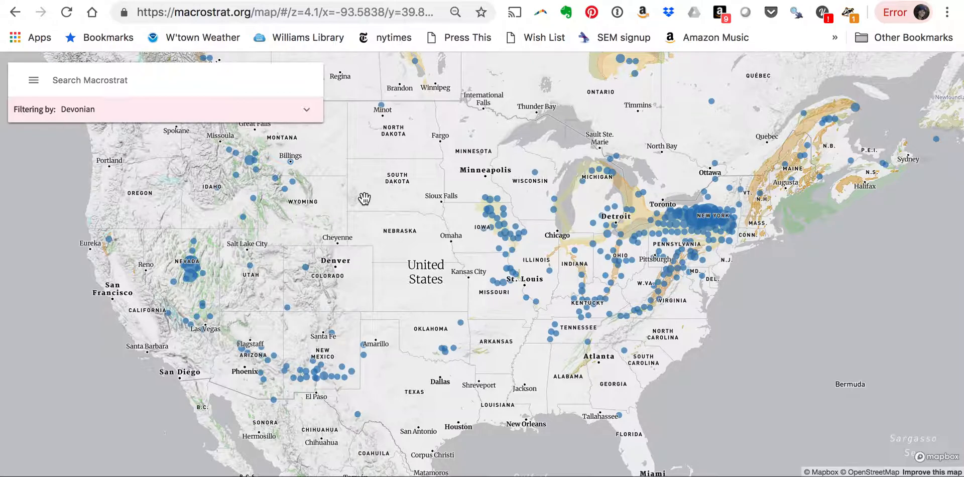
mouse_move(232, 281)
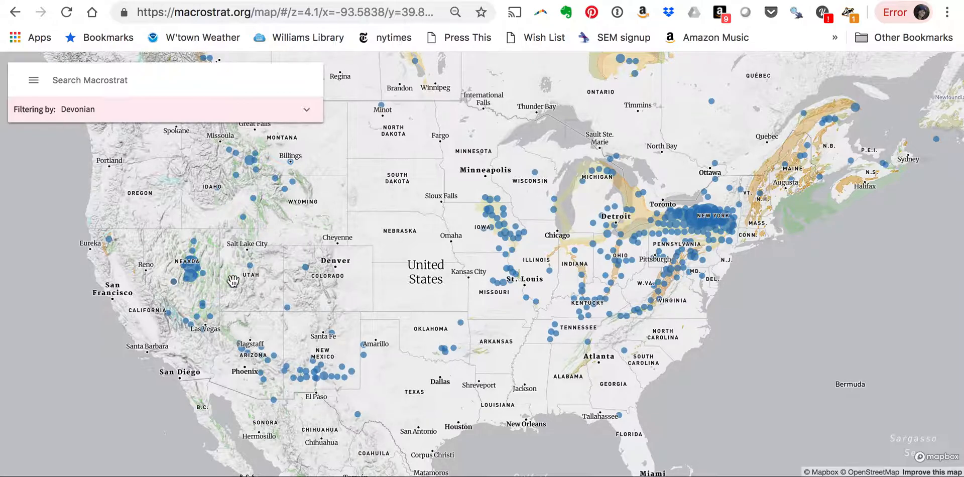
mouse_move(515, 240)
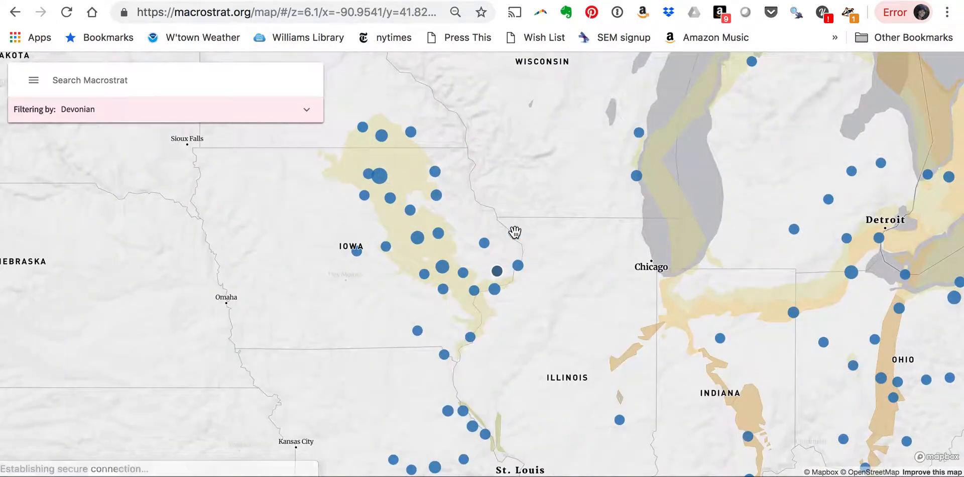
Step: Zoom near Cedar Rapids and inspect geologic unit details for a spot east of the city
scroll("up", 3)
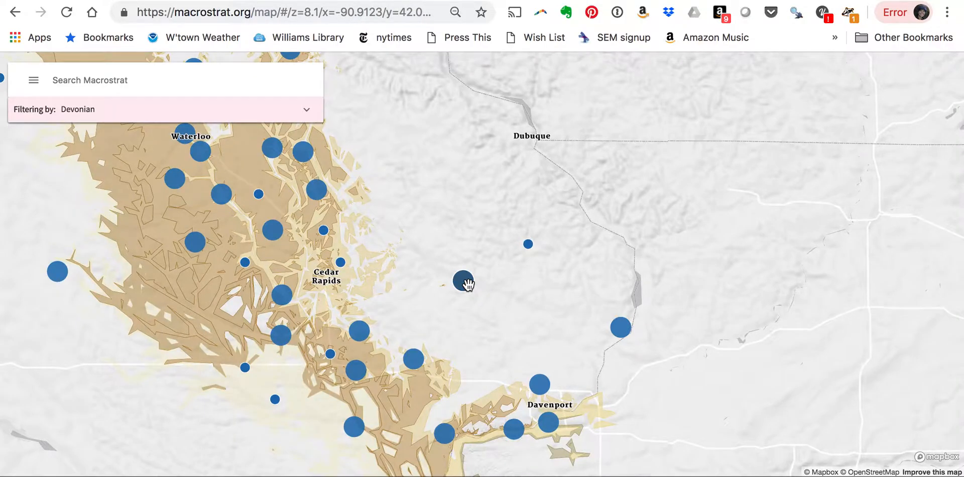
left_click(464, 283)
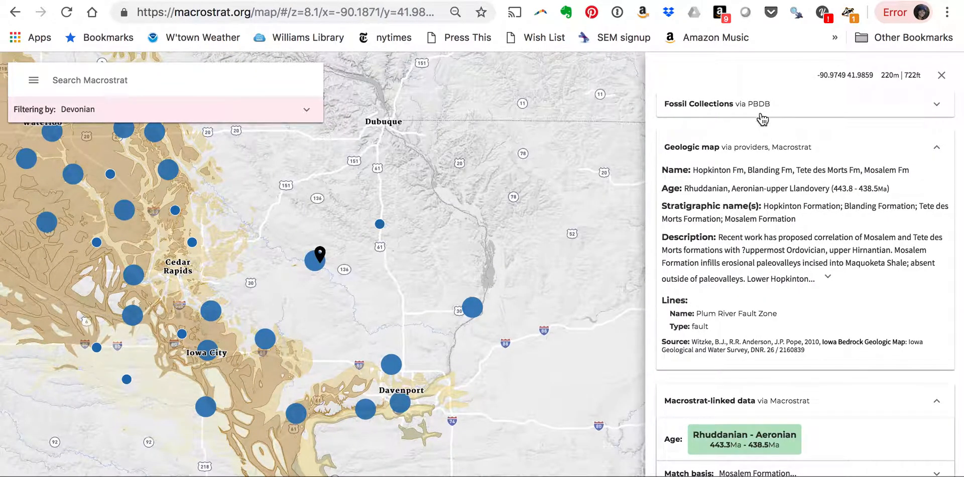
mouse_move(777, 226)
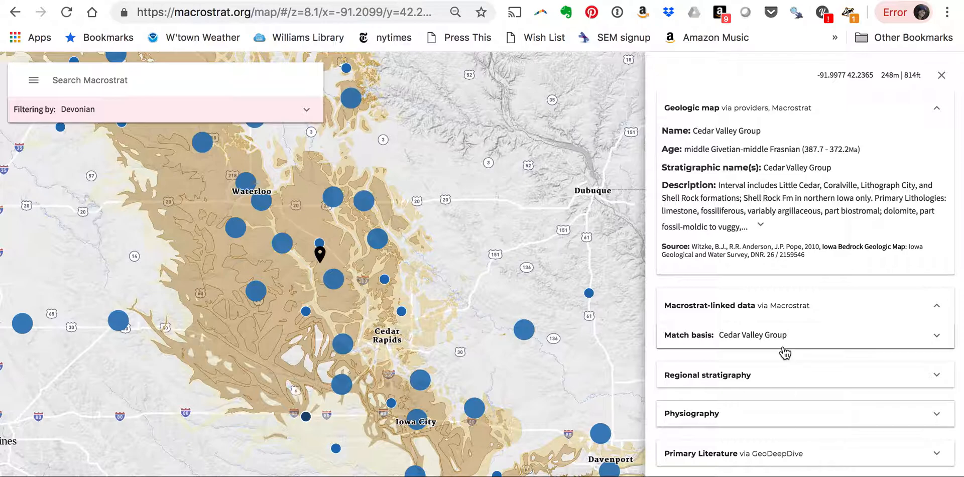
mouse_move(848, 134)
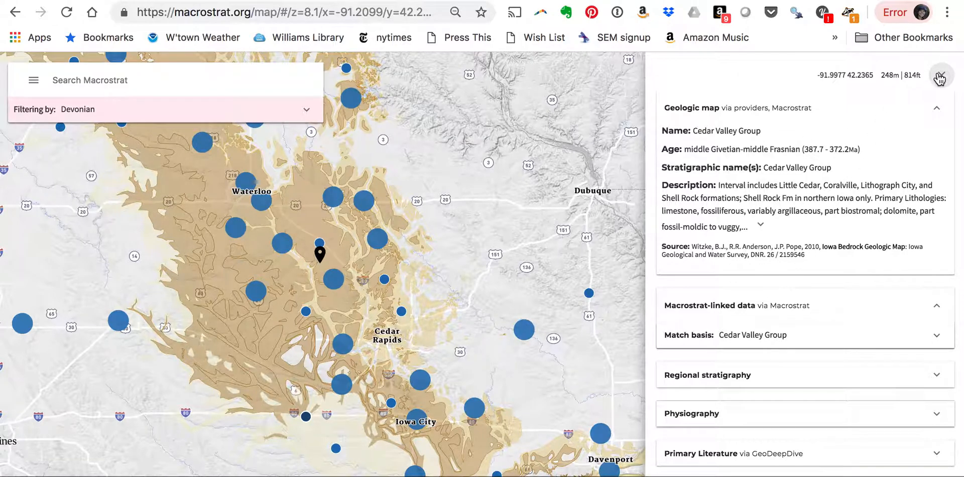
left_click(940, 75)
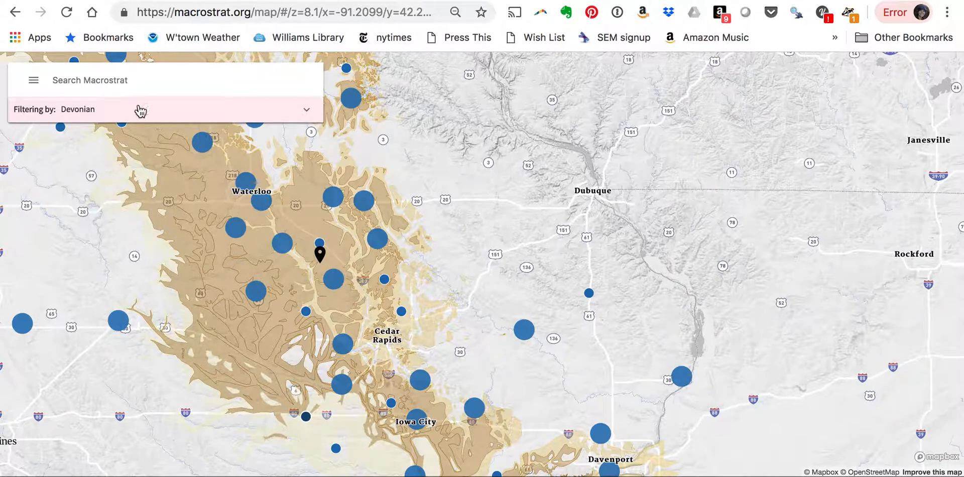